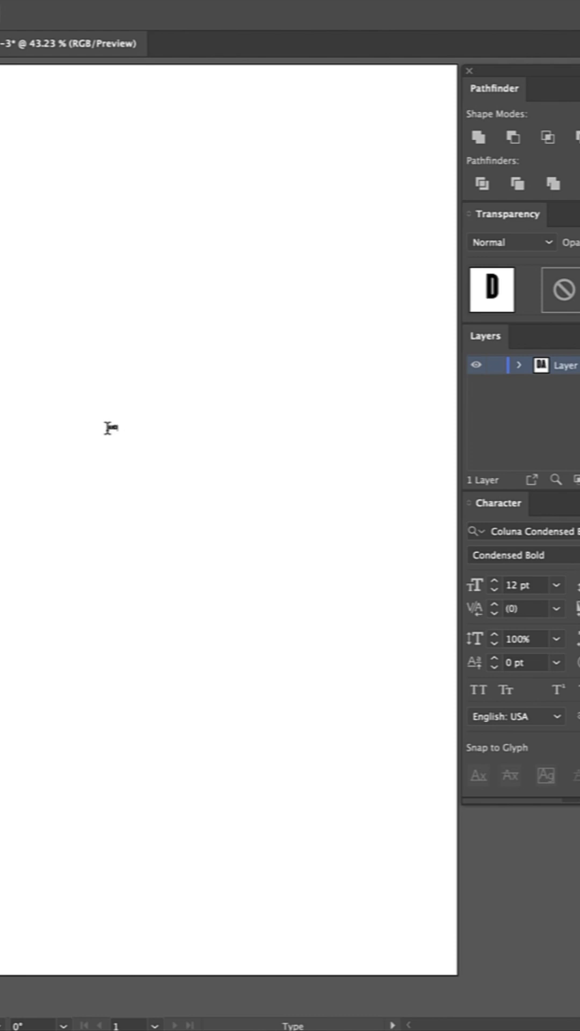
# Place a DANCE! text object on the artboard in Coluna Condensed Bold.
pyautogui.click(111, 428)
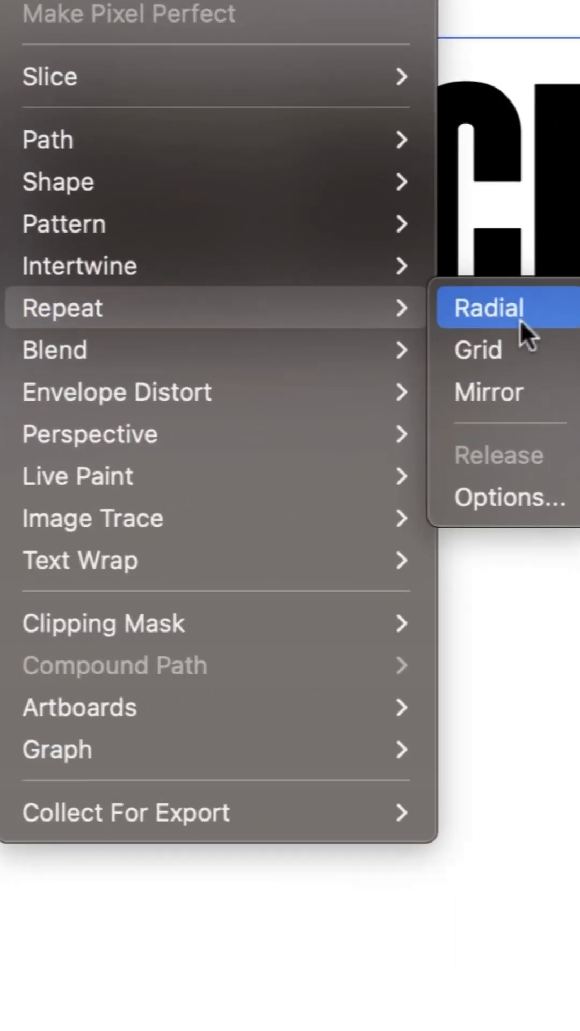
# Turn the selected DANCE! text into a Repeat Grid covering the artboard.
pyautogui.click(489, 308)
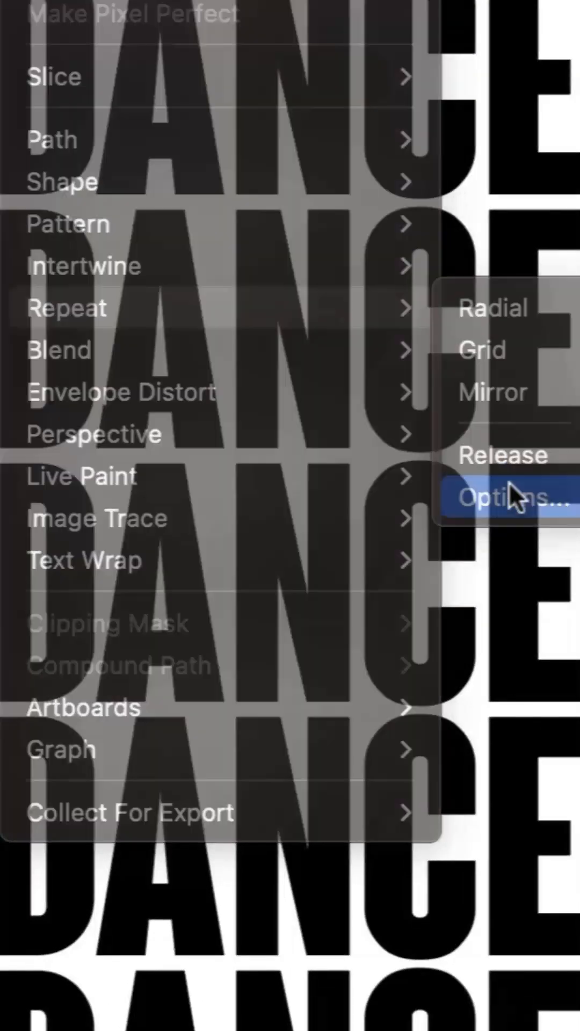
# Set the repeat grid's Grid Type to Brick by Row and confirm.
pyautogui.click(513, 496)
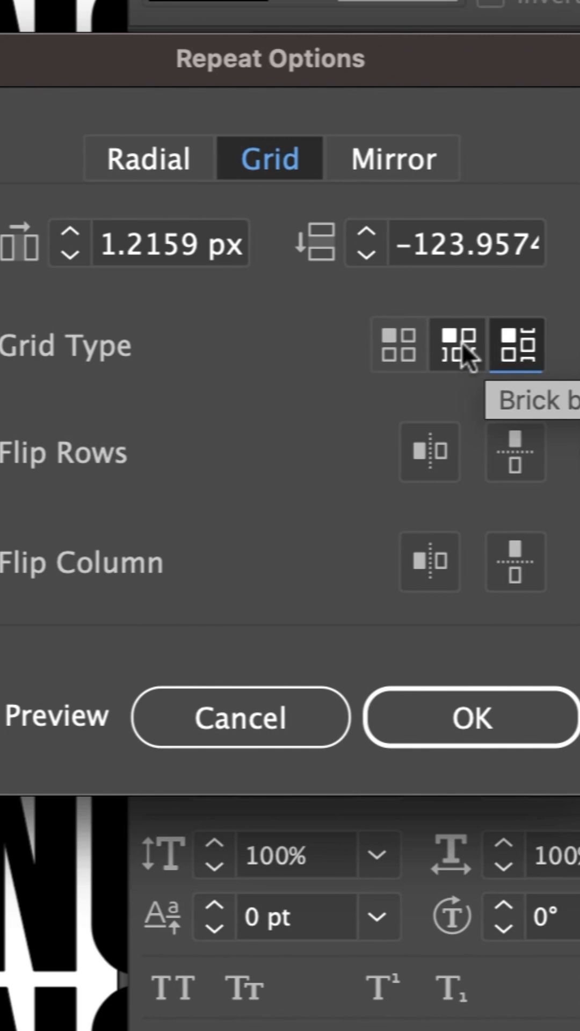
pyautogui.click(457, 344)
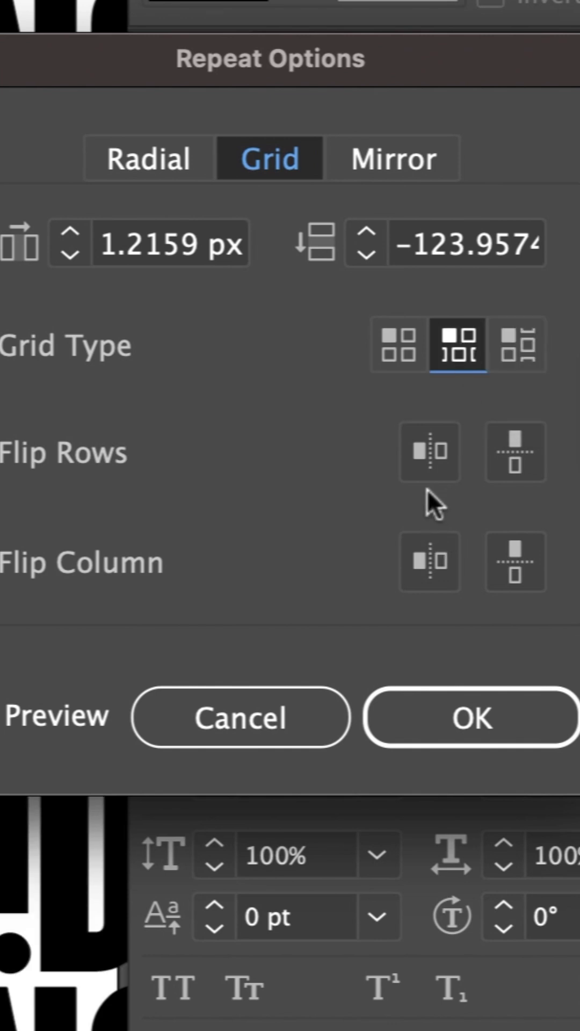
pyautogui.click(429, 453)
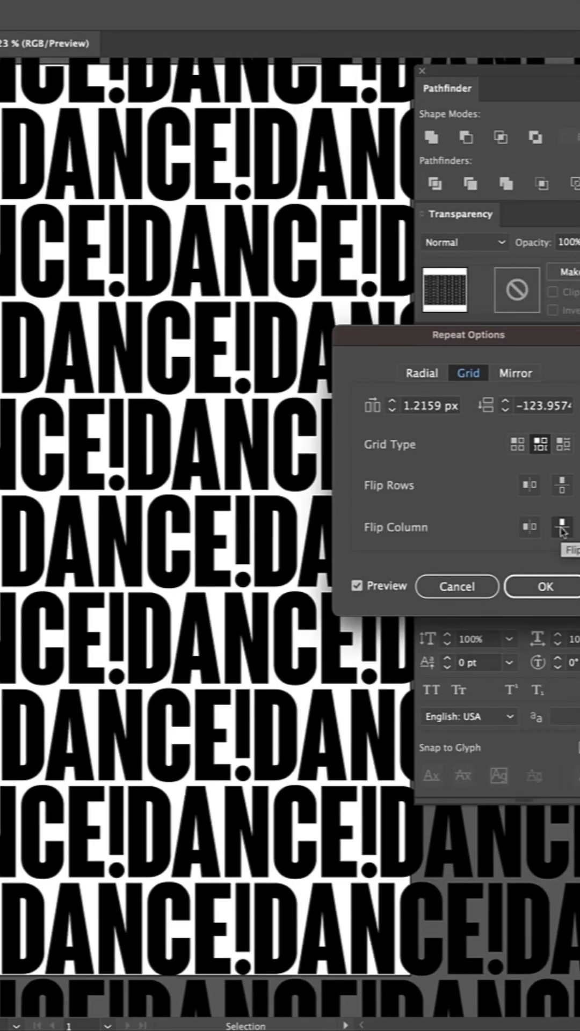
pyautogui.click(545, 586)
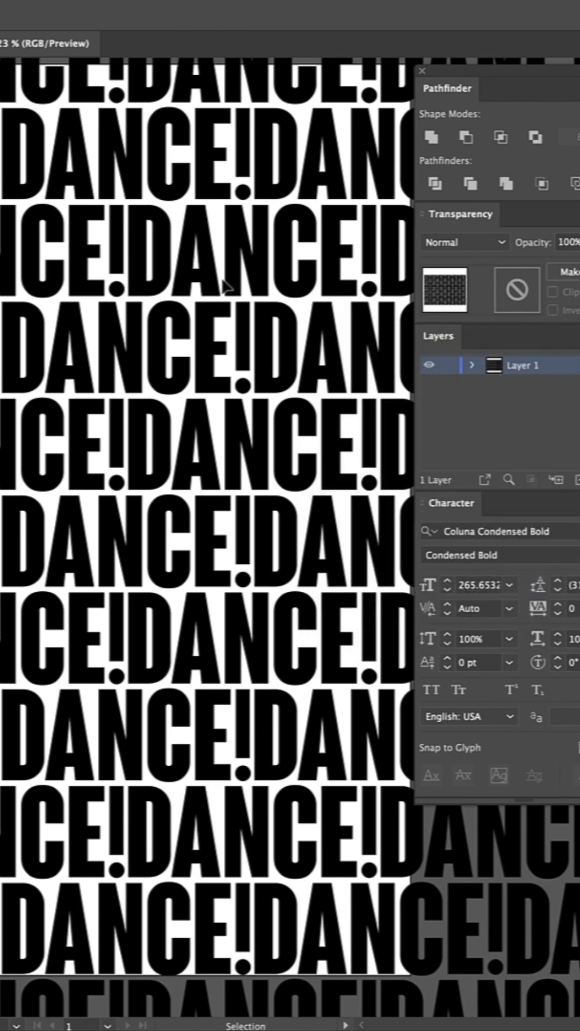